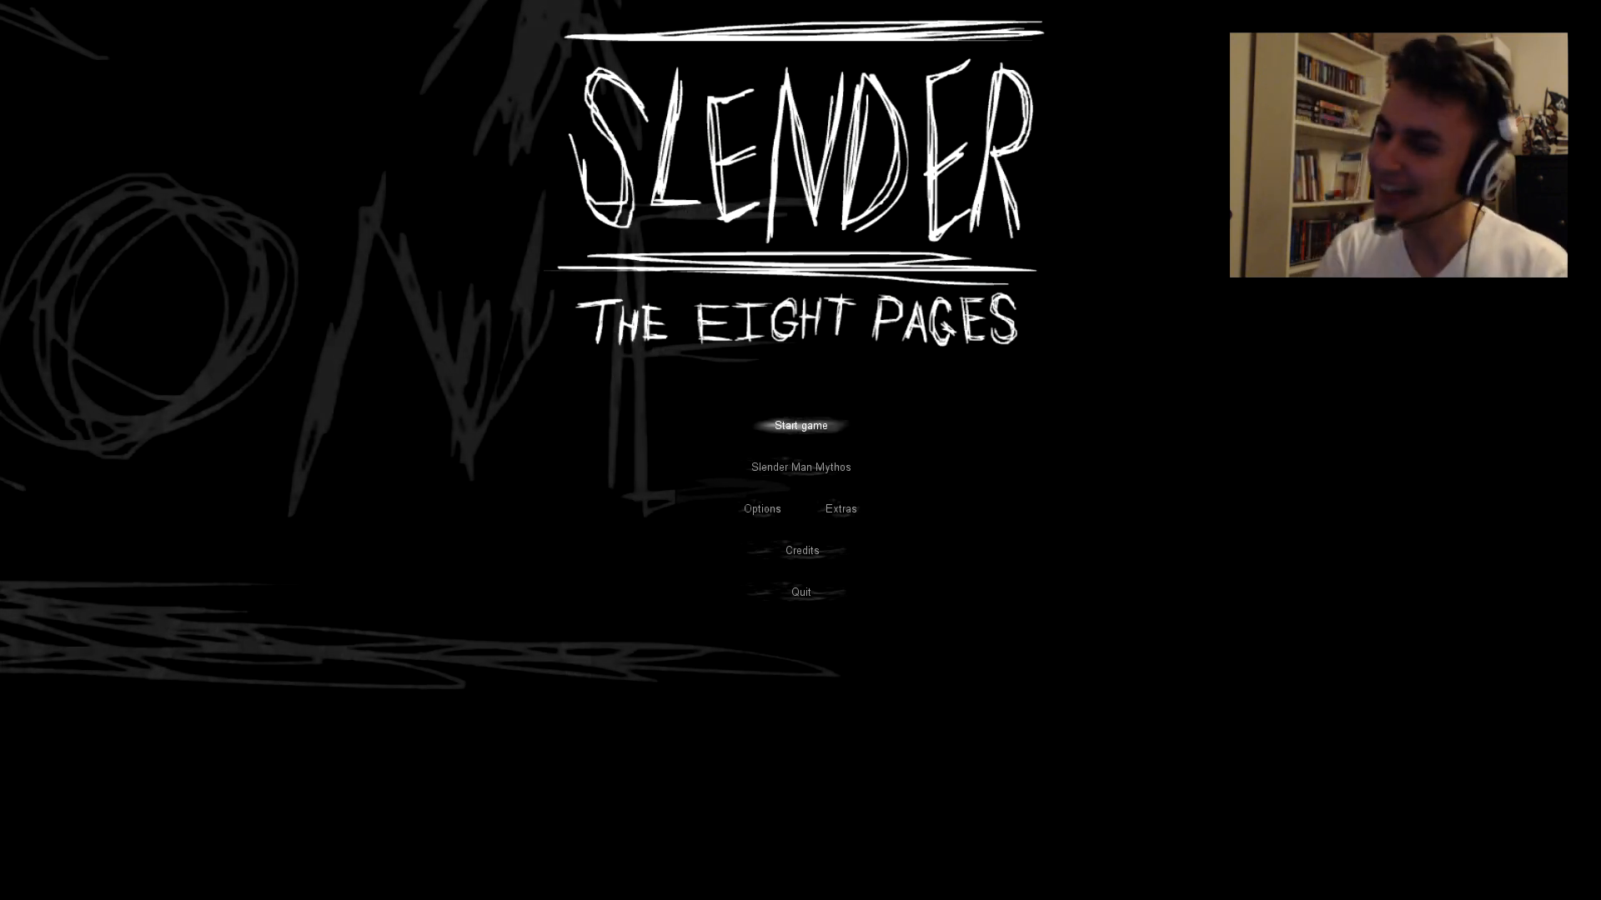
{"action": "left_click", "coordinate": [800, 424]}
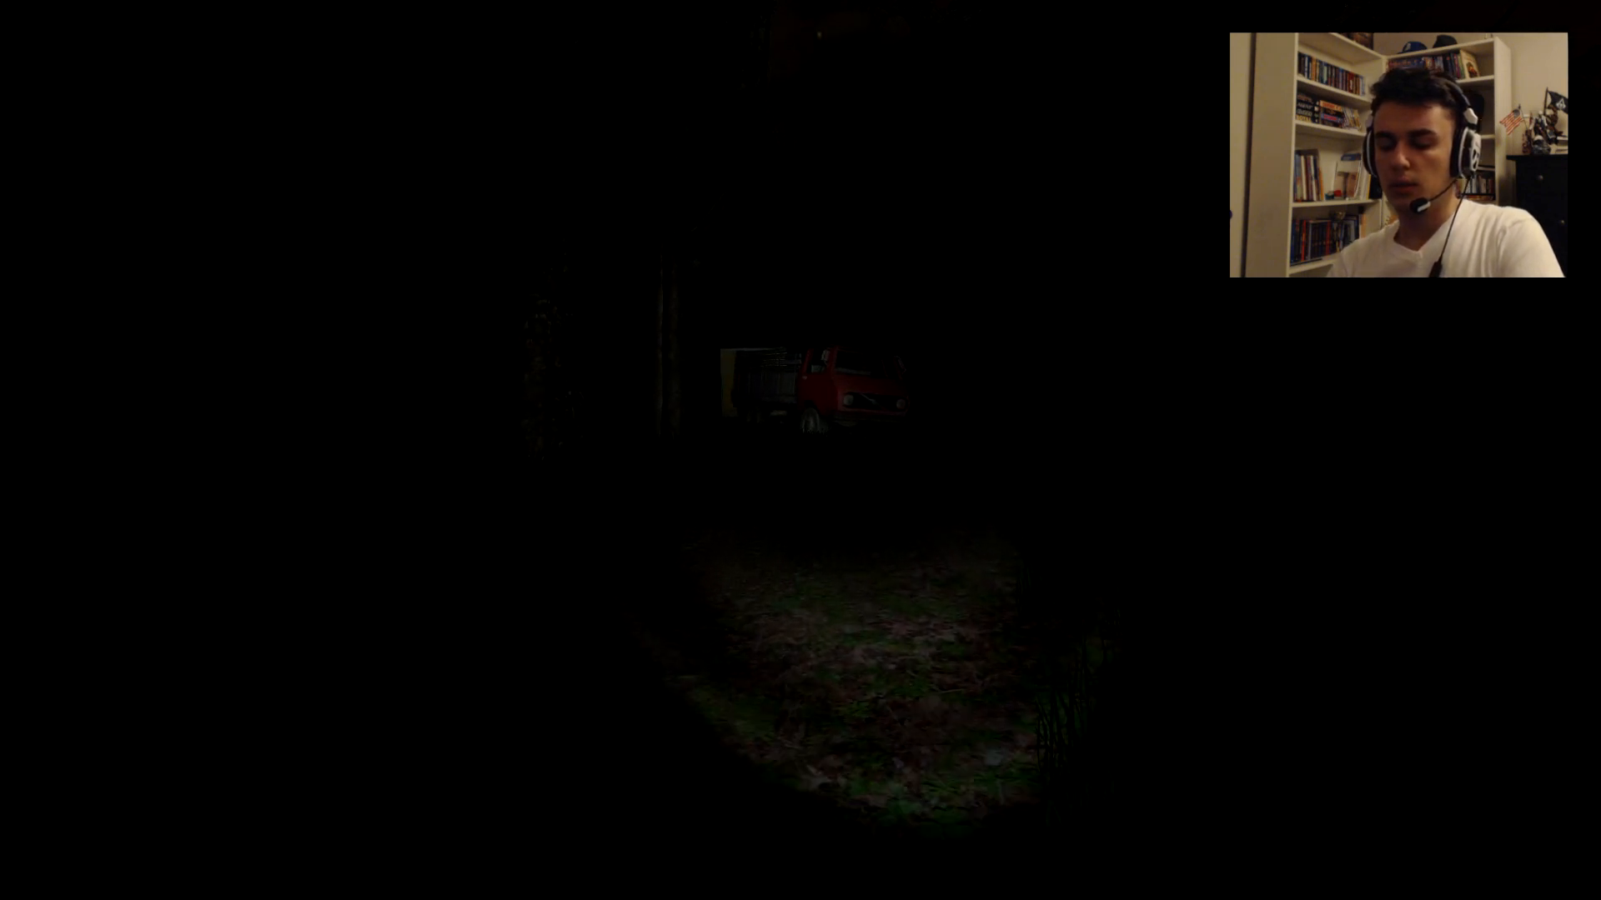
{"action": "key", "text": "w"}
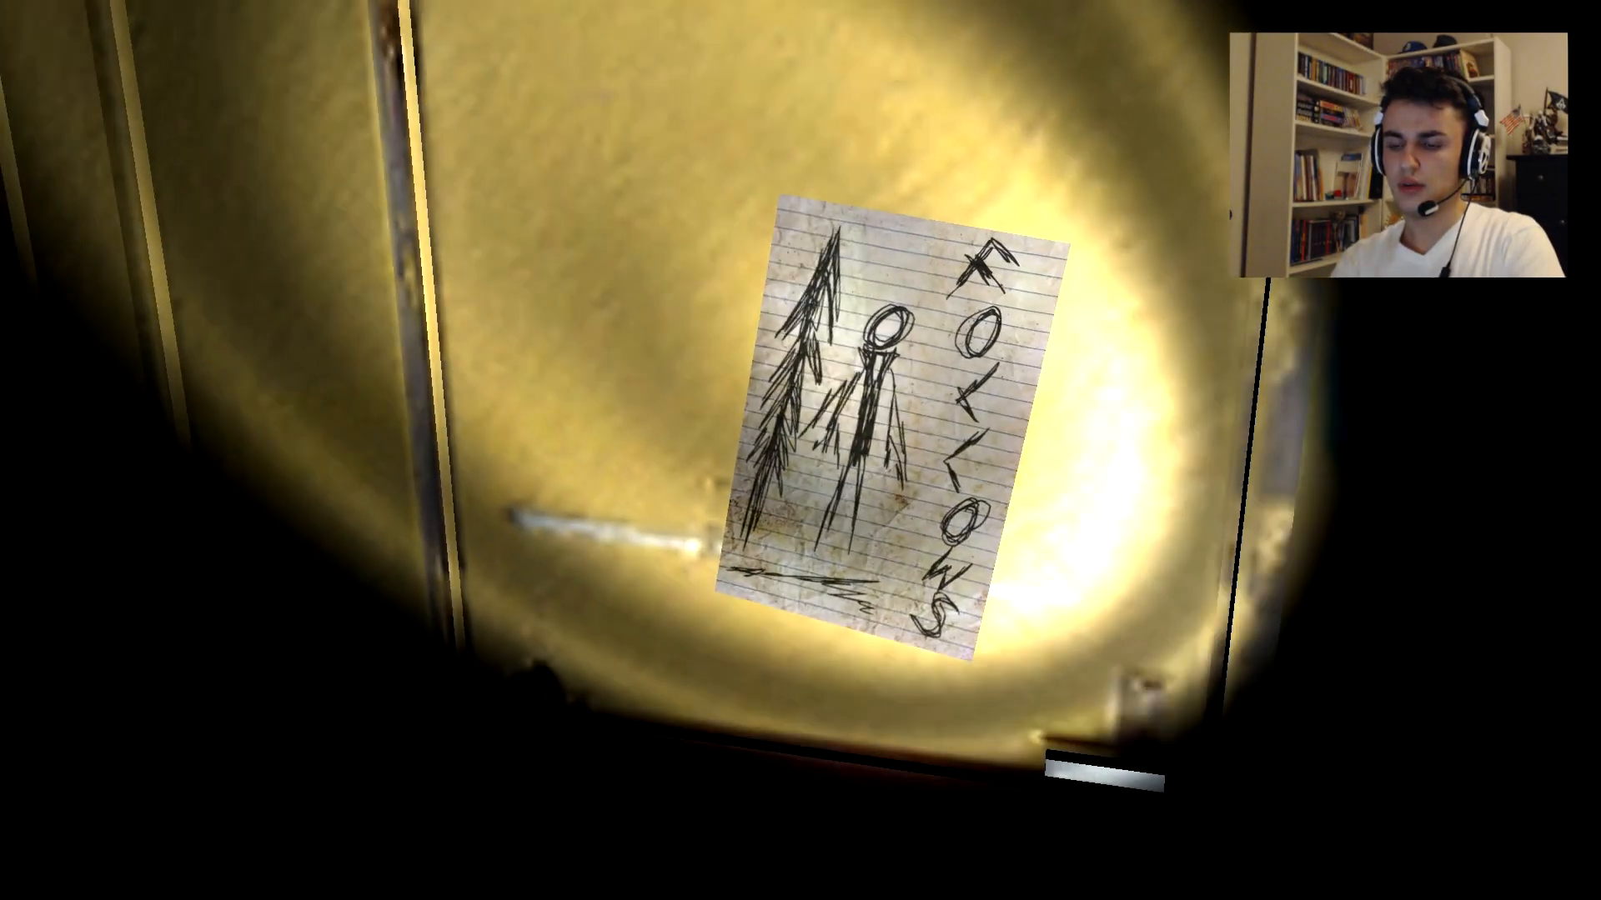
{"action": "key", "text": "Escape"}
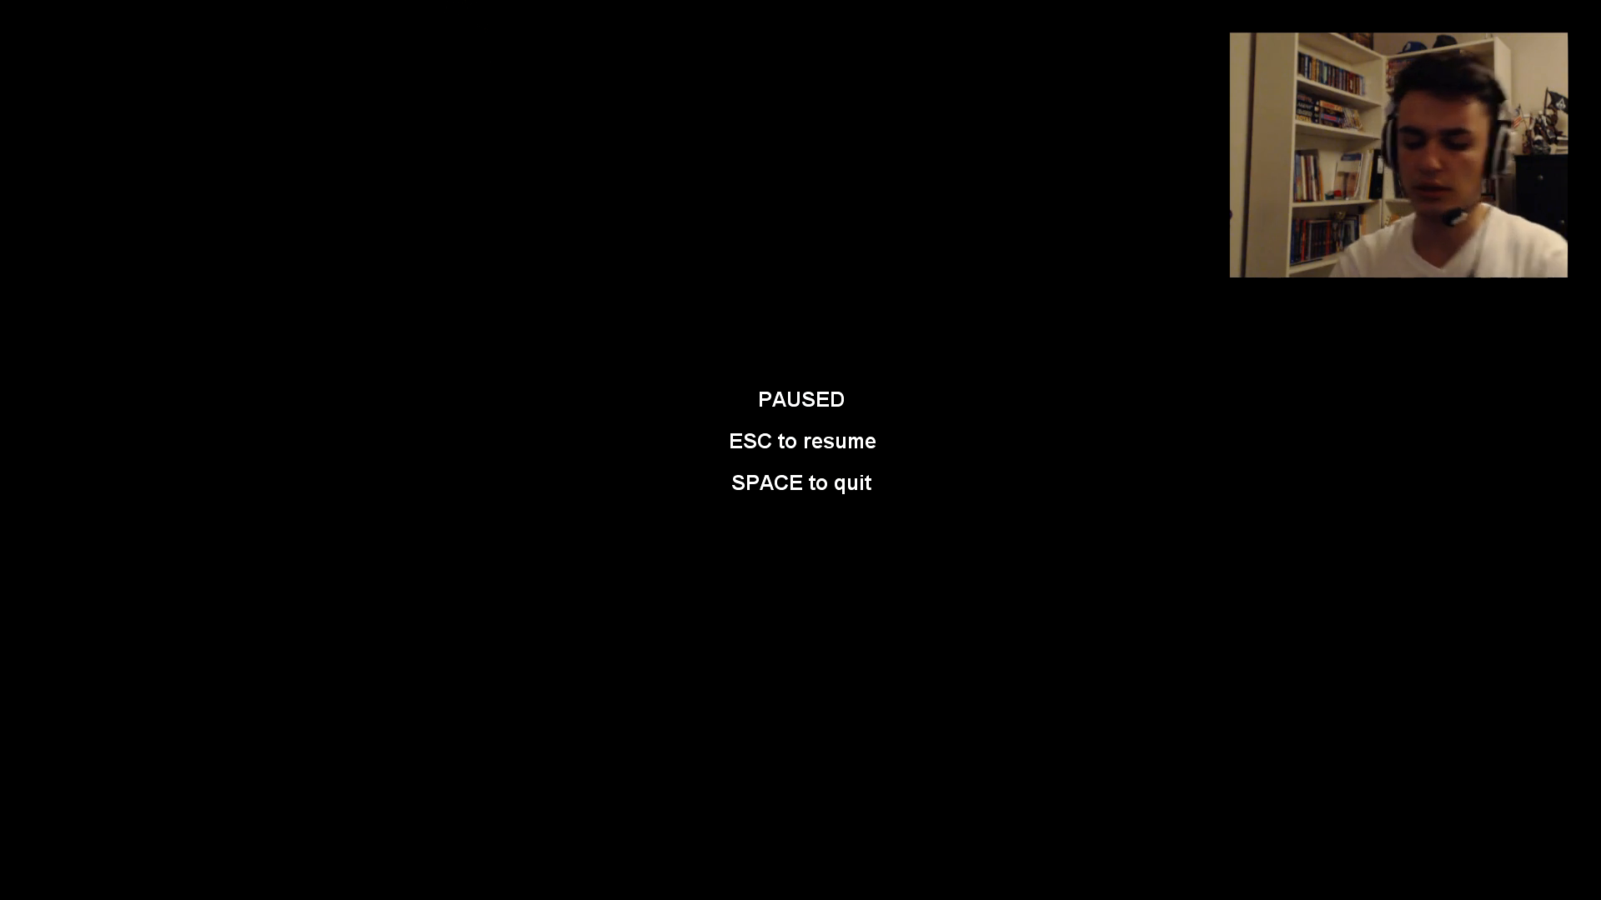
{"action": "key", "text": "Escape"}
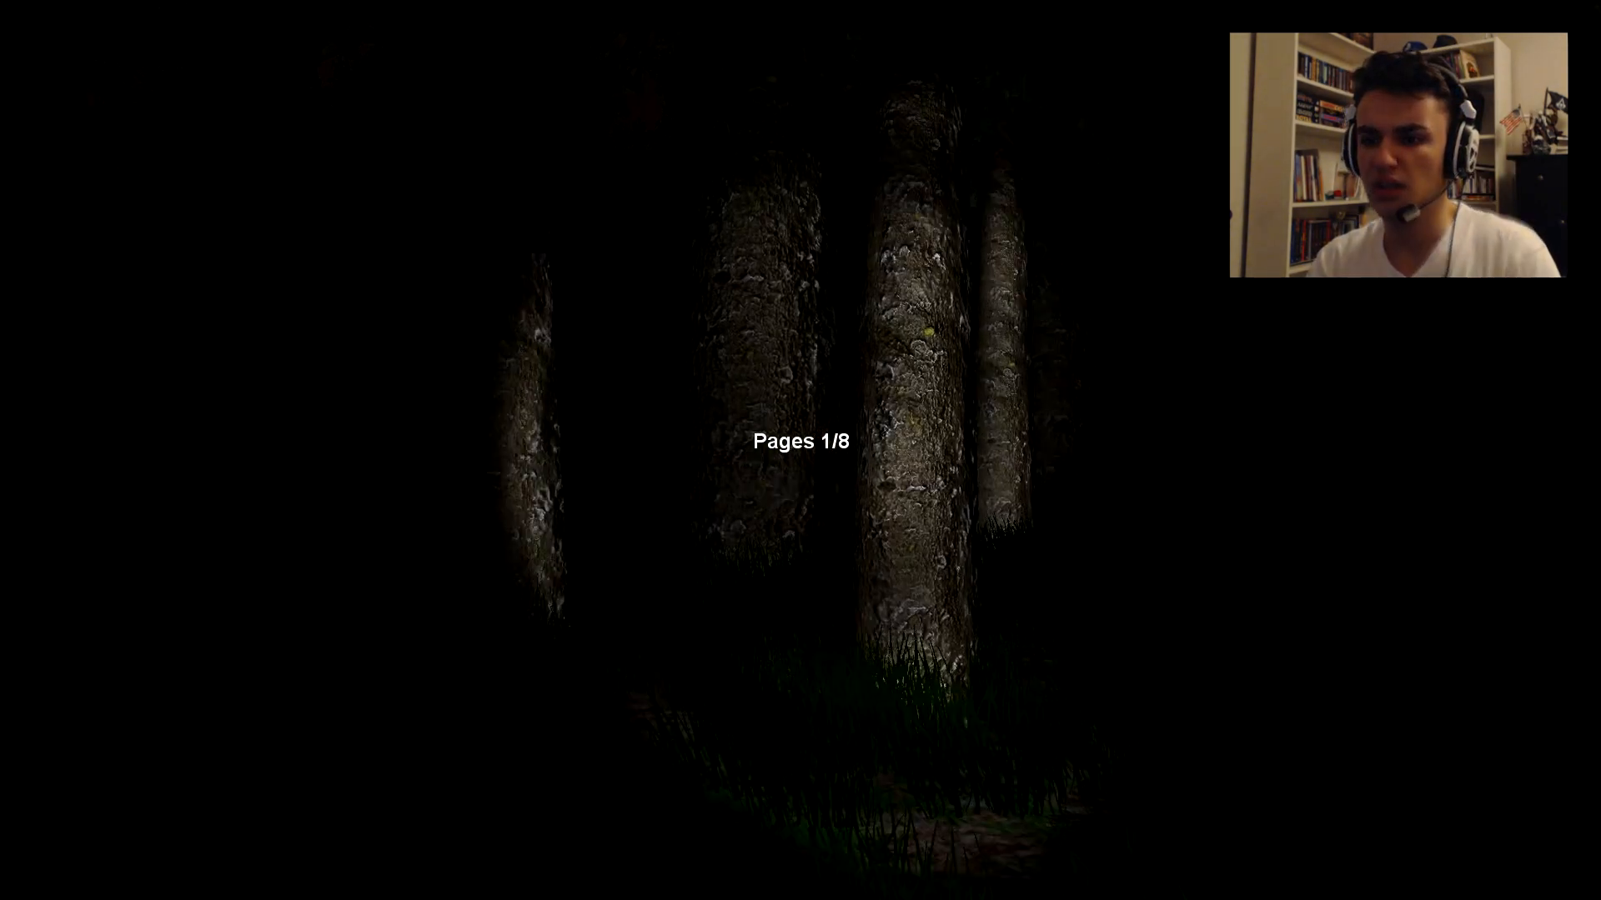